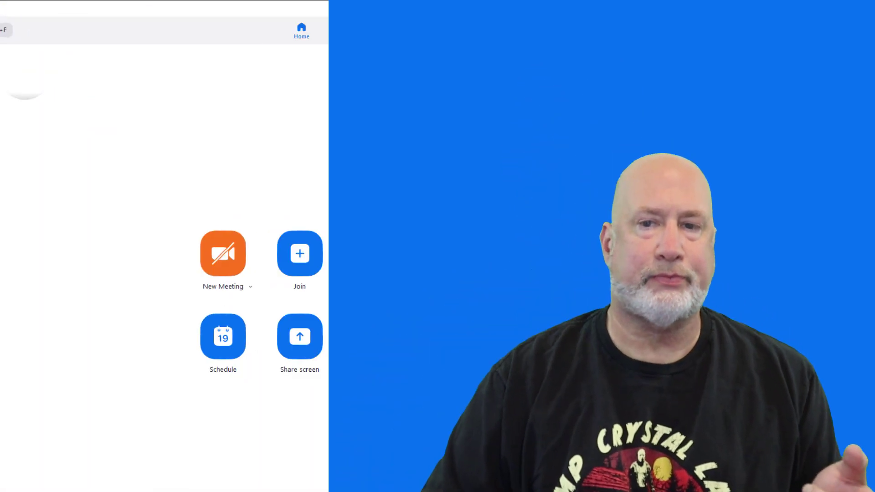
Open the account menu from the profile picture on the home screen.
click(856, 36)
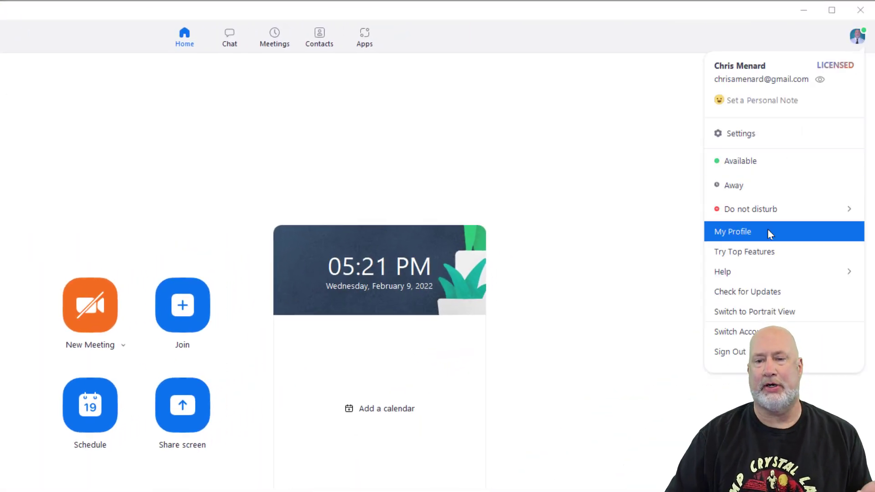
Run Check for Updates, confirm version 5.9.3 is current, and close the notice.
click(747, 291)
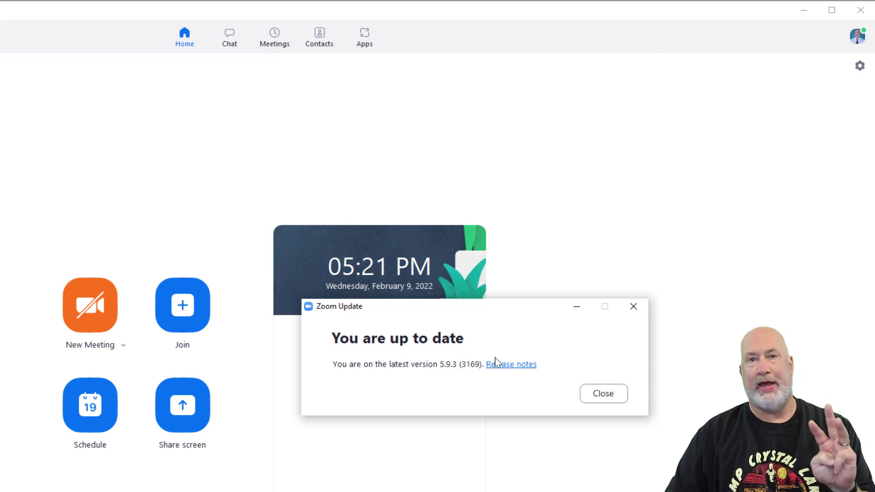
mouse_move(505, 343)
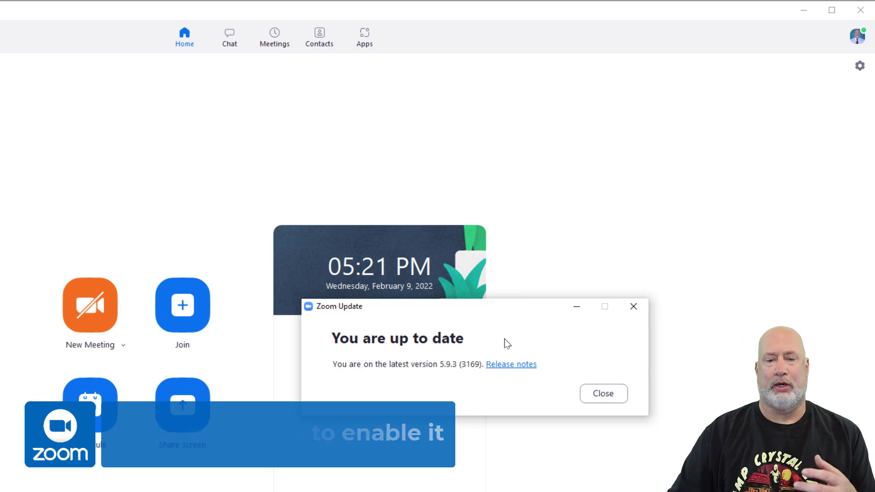
click(603, 394)
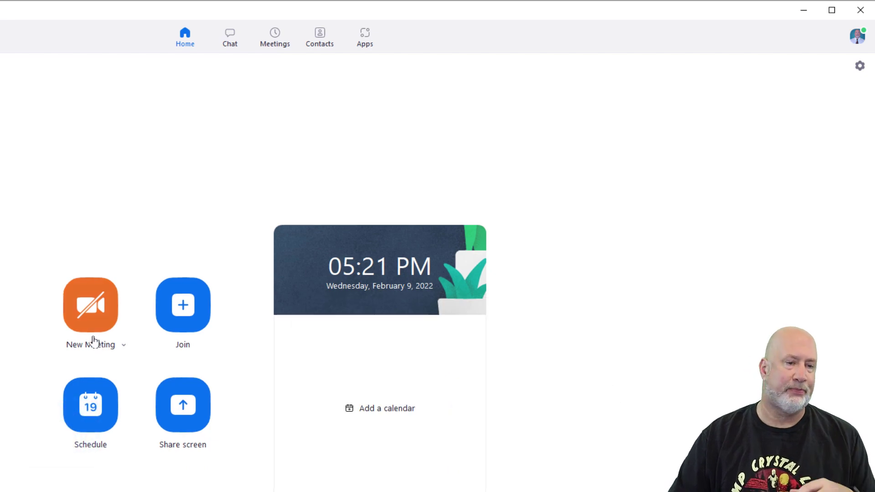
Start a New Meeting and create 3 breakout rooms with Assign automatically.
click(90, 305)
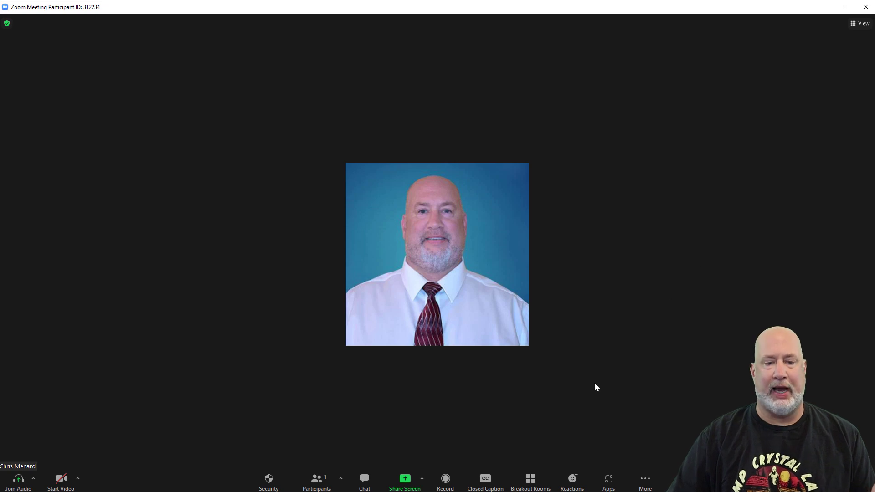
click(529, 478)
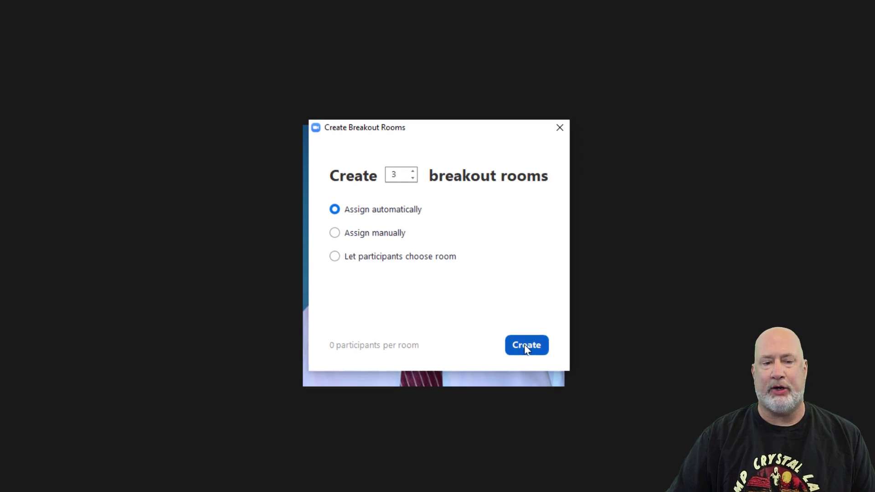
click(525, 344)
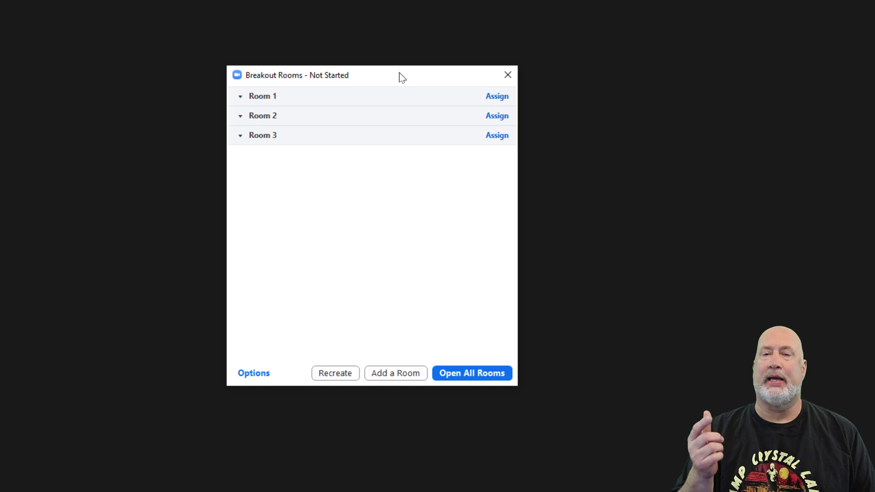
mouse_move(366, 135)
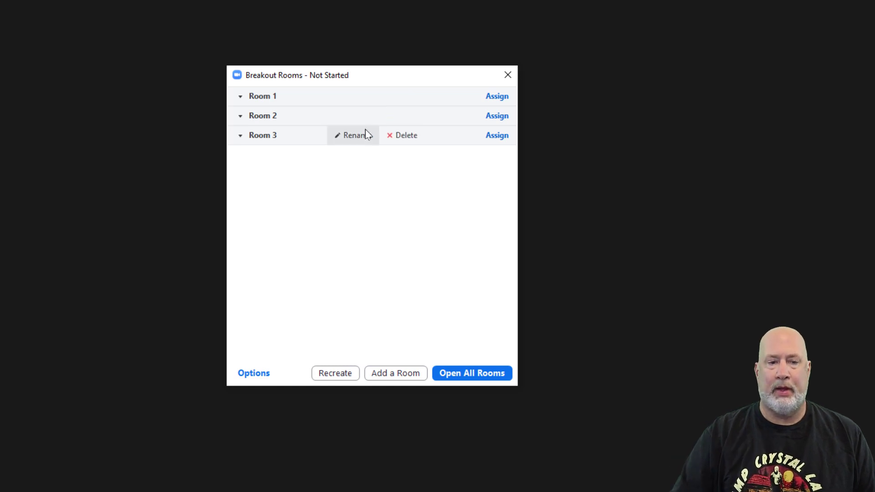